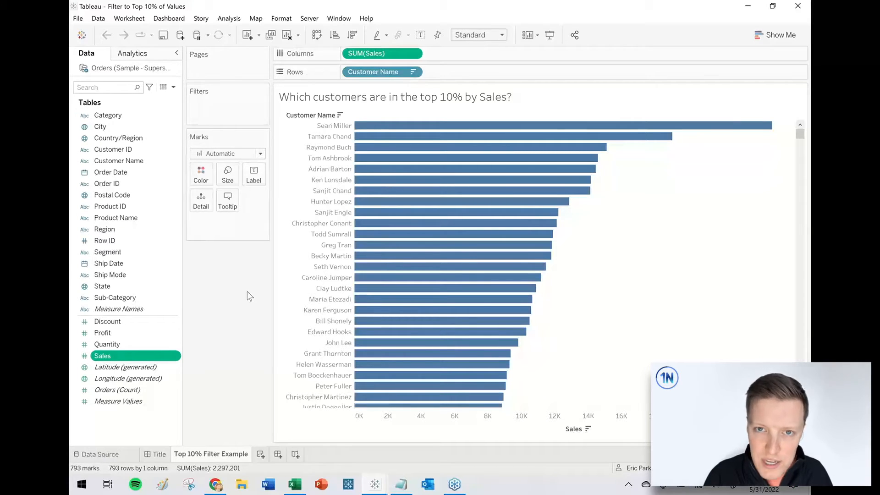
pyautogui.moveTo(260, 273)
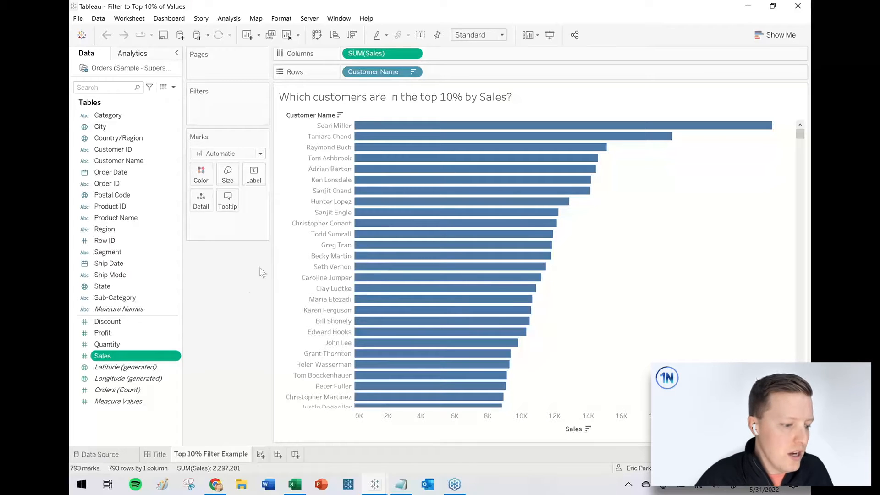
pyautogui.moveTo(376, 139)
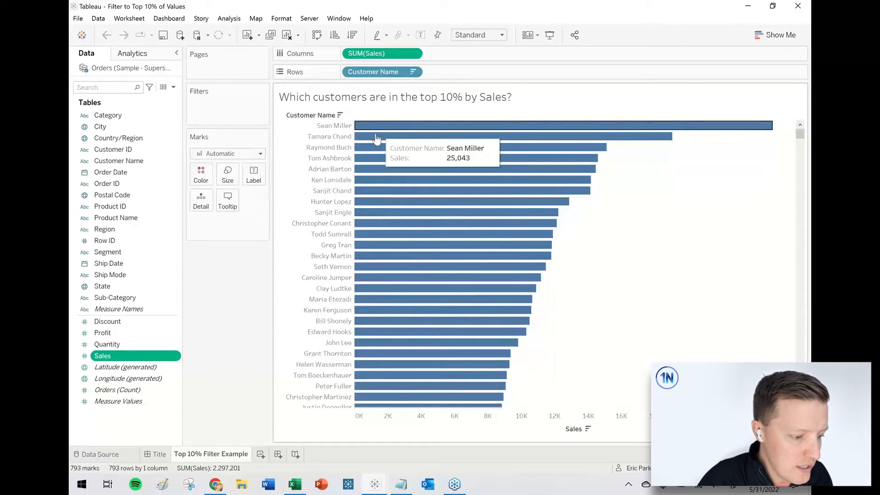
pyautogui.moveTo(373, 147)
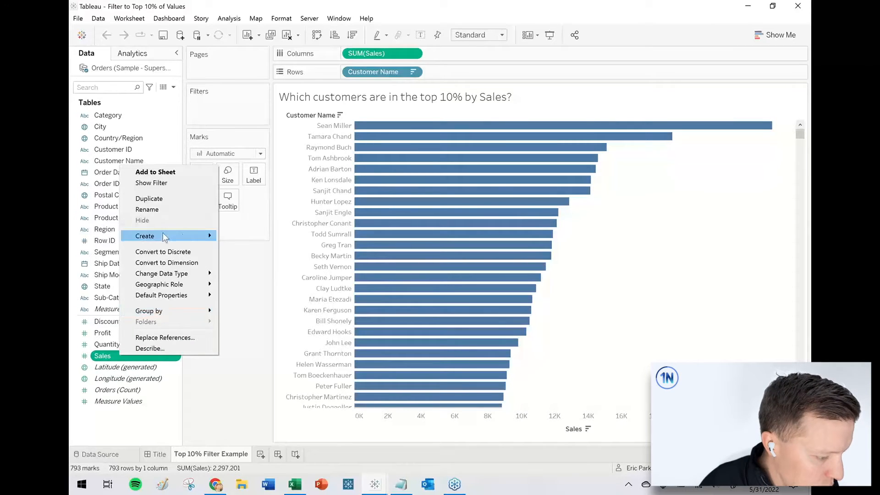
# Step: Create the calculated field 'Sales Percentile' with formula RANK_PERCENTILE(SUM([Sales]))
pyautogui.click(144, 236)
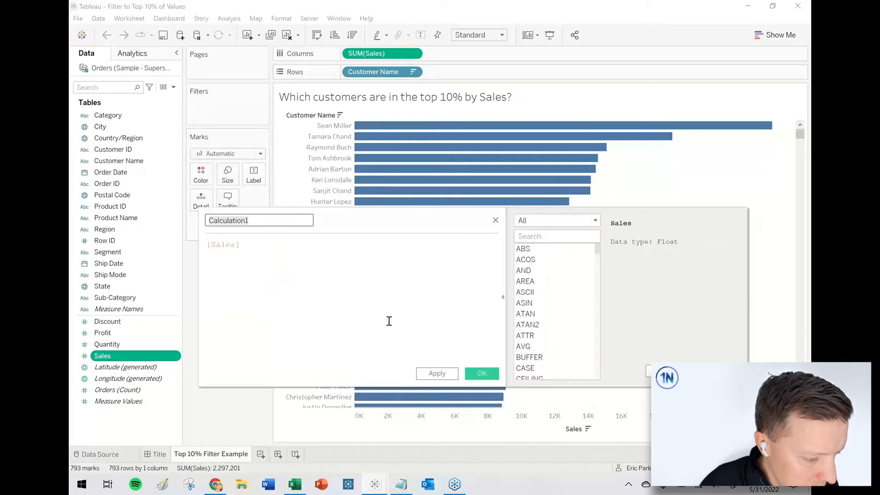
pyautogui.write('S')
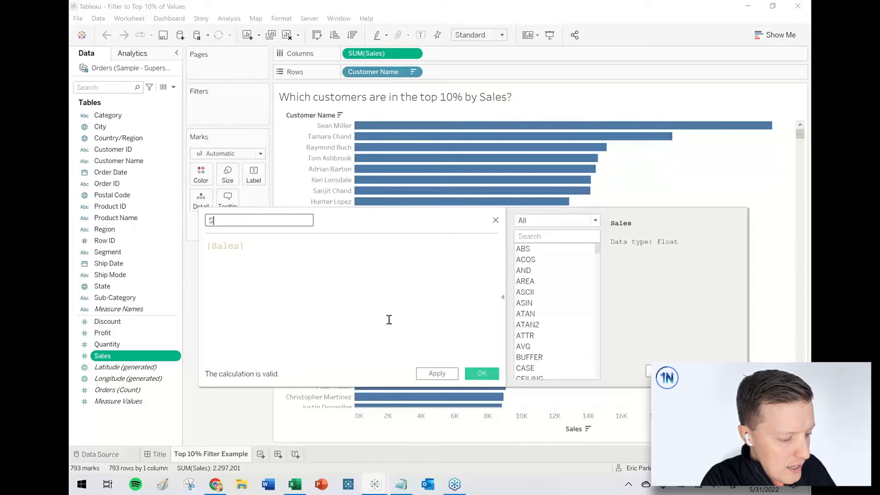
pyautogui.write('ales Percentile')
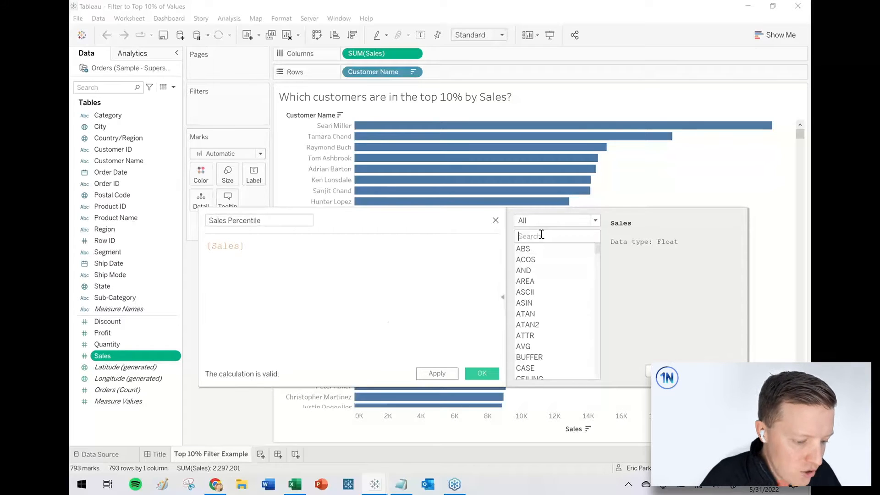
pyautogui.write('percentile')
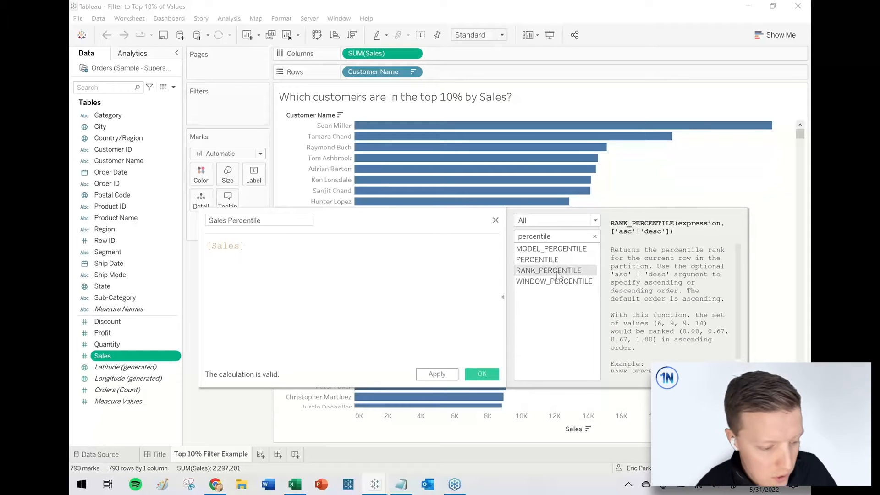
pyautogui.click(537, 260)
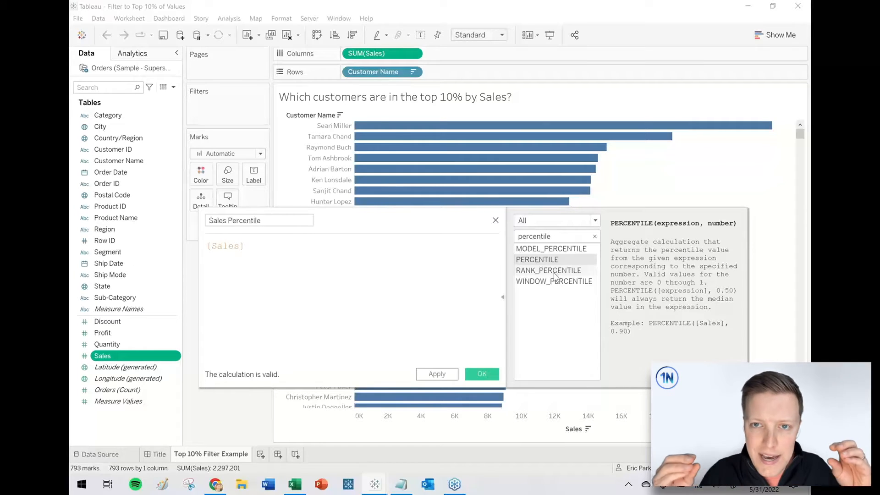
pyautogui.click(548, 270)
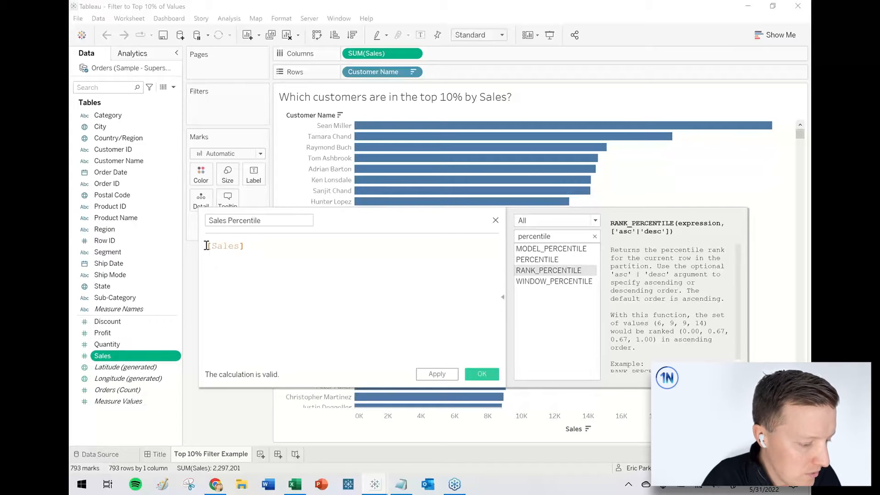
pyautogui.write('RANK')
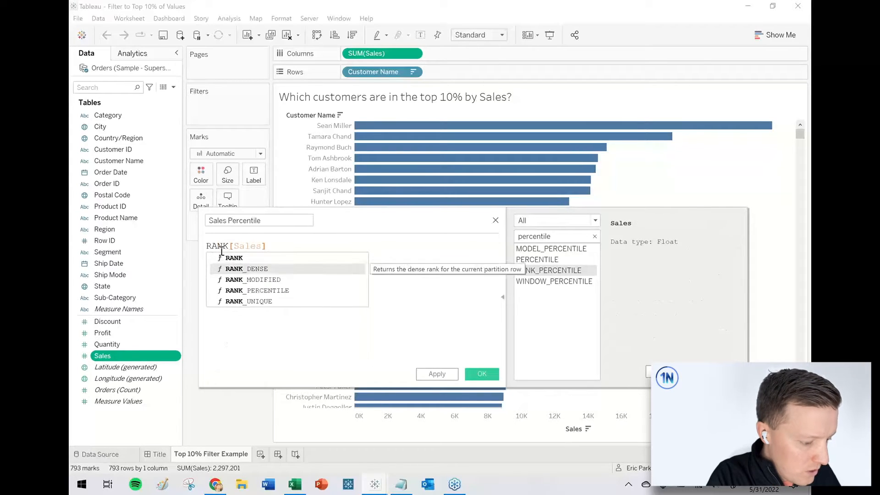
pyautogui.click(257, 290)
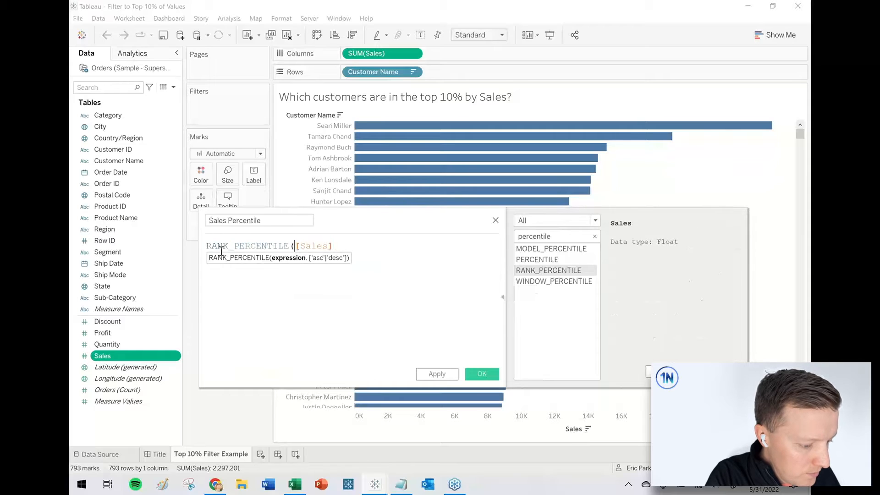
pyautogui.write('SUM(')
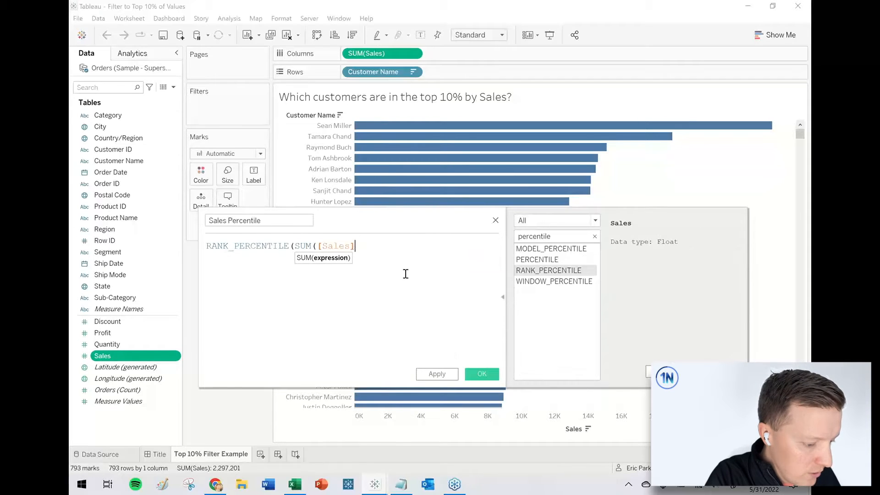
pyautogui.write('))')
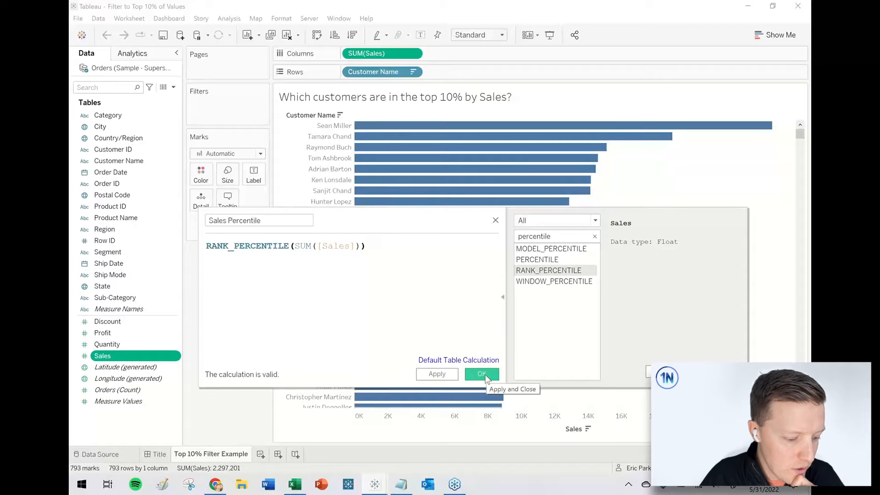
pyautogui.click(481, 374)
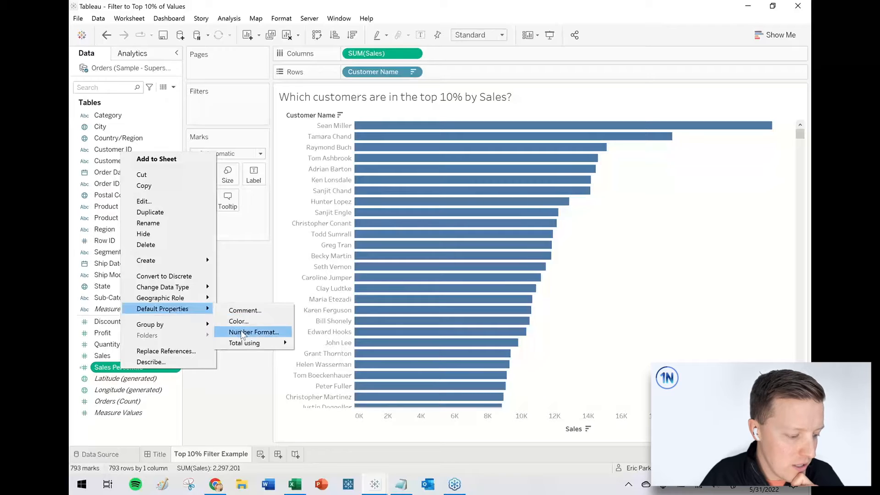
# Step: Format Sales Percentile as a percentage and select it to label the customer bars
pyautogui.click(253, 331)
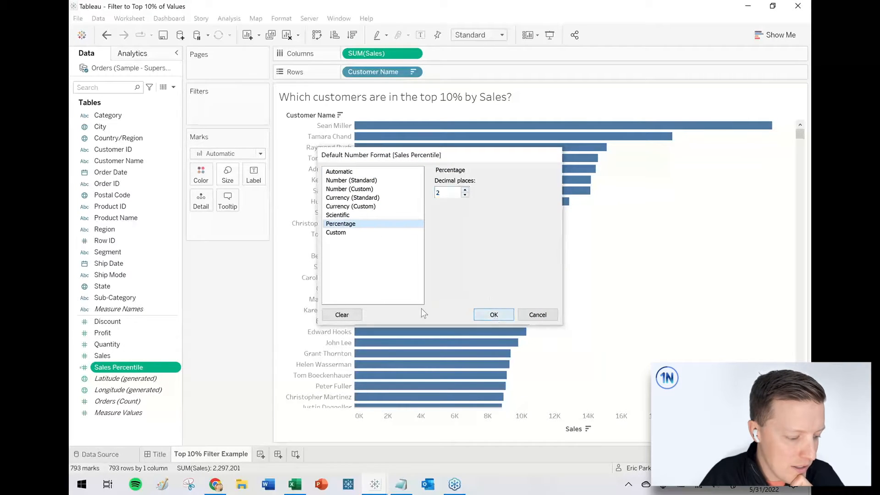
pyautogui.click(494, 315)
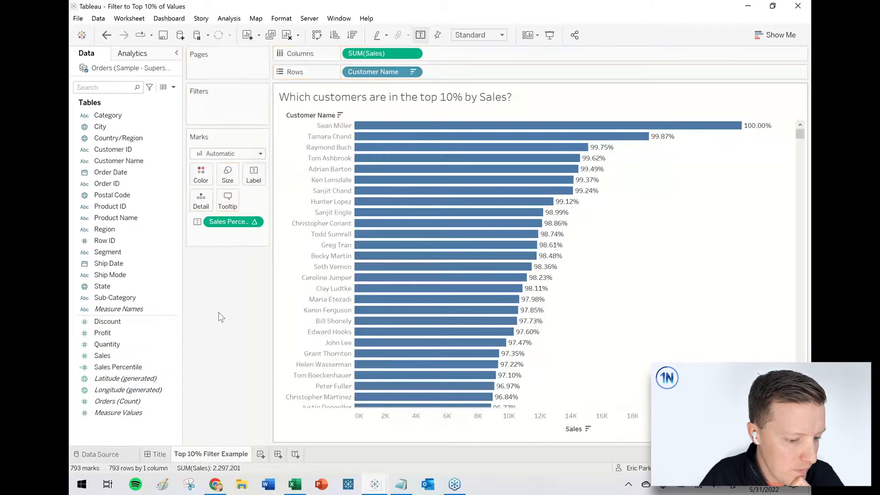
pyautogui.moveTo(234, 298)
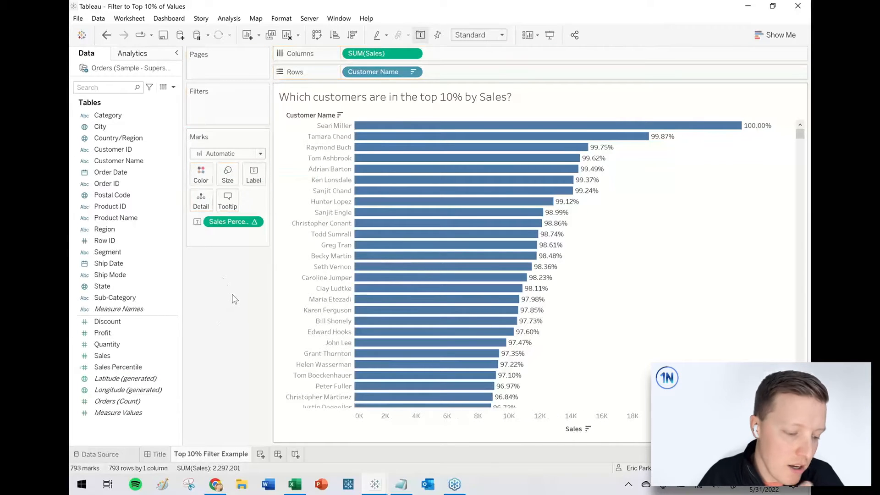
pyautogui.moveTo(250, 295)
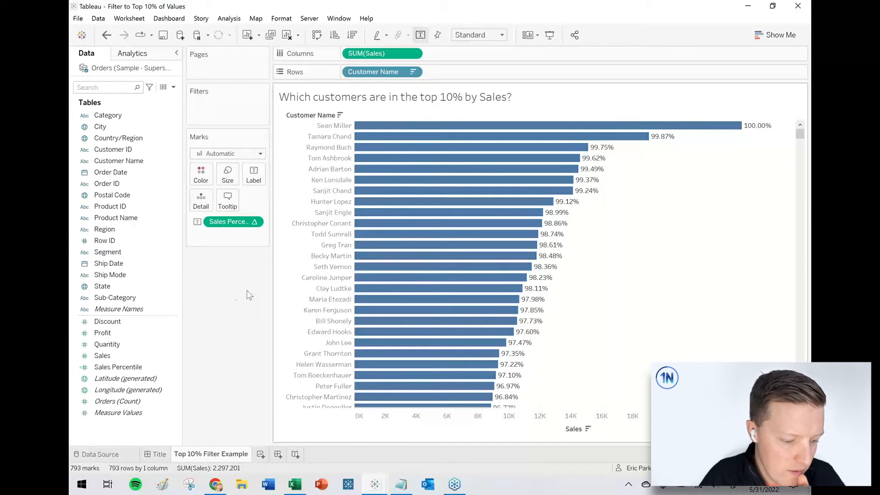
pyautogui.moveTo(680, 125)
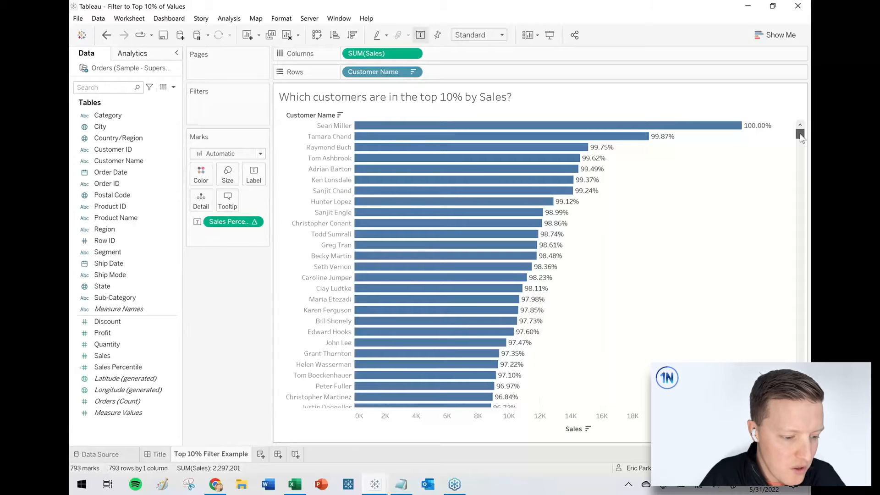
pyautogui.moveTo(800, 135); pyautogui.dragTo(799, 163)
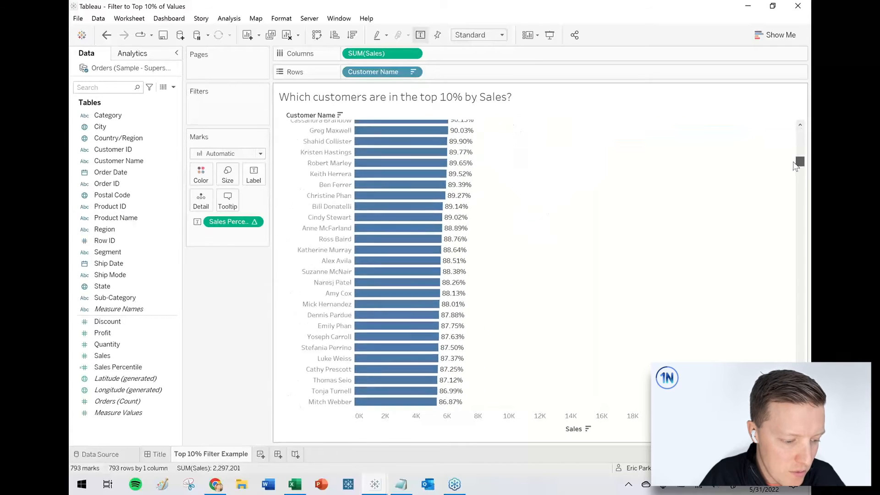
pyautogui.scroll(3)
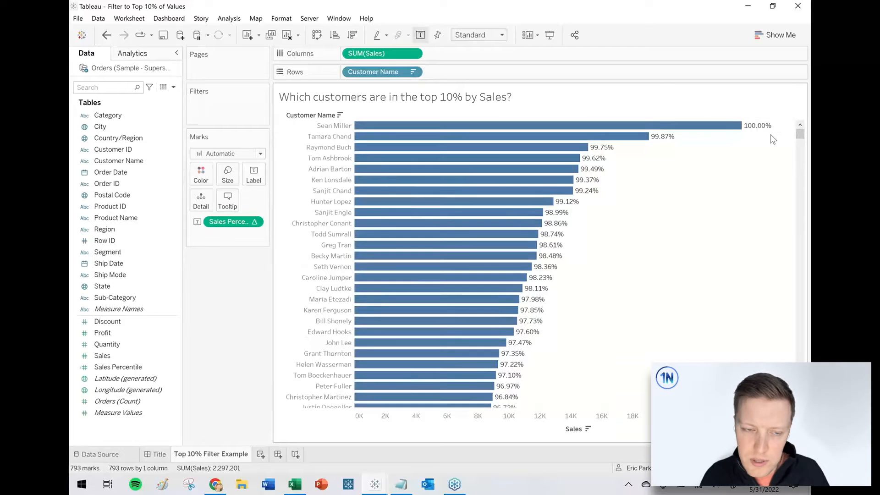
pyautogui.click(118, 367)
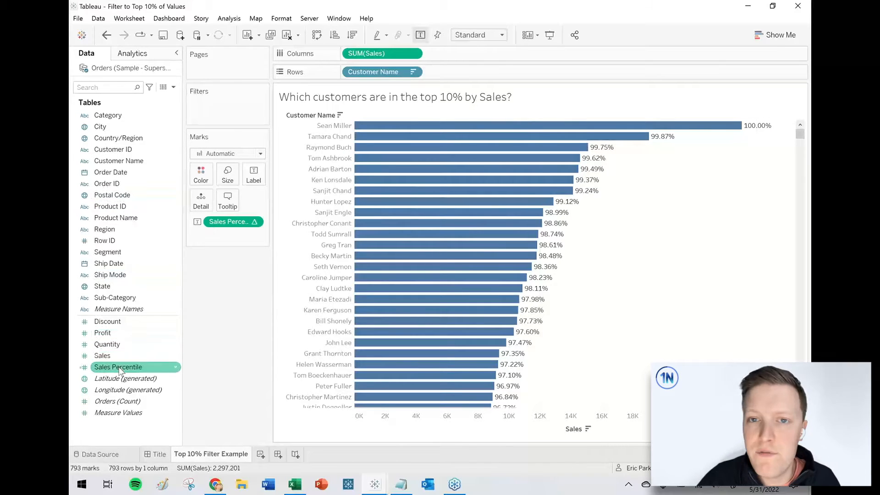
# Step: Filter Sales Percentile to at least 0.9, leaving 80 top customers
pyautogui.moveTo(117, 366); pyautogui.dragTo(238, 114)
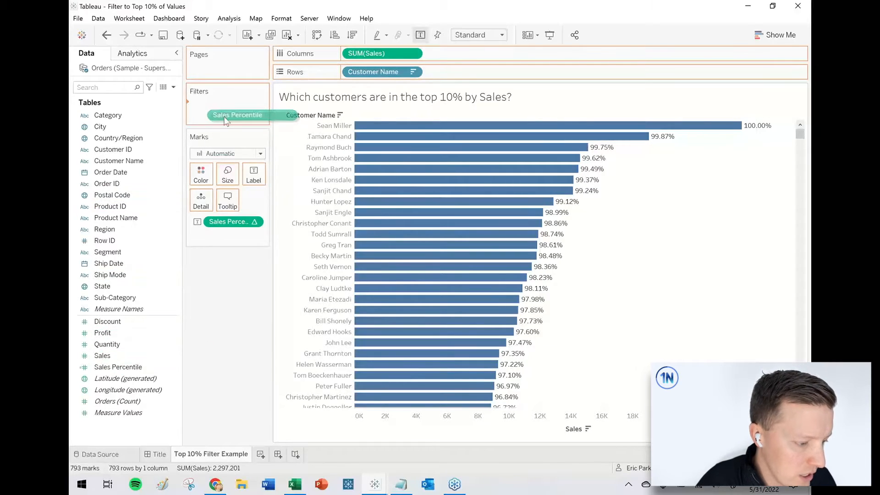
pyautogui.click(238, 115)
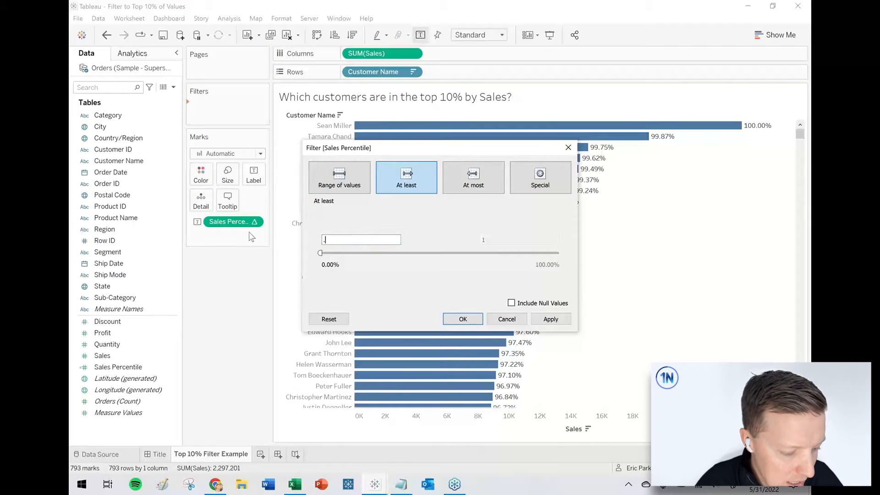
pyautogui.write('0.9')
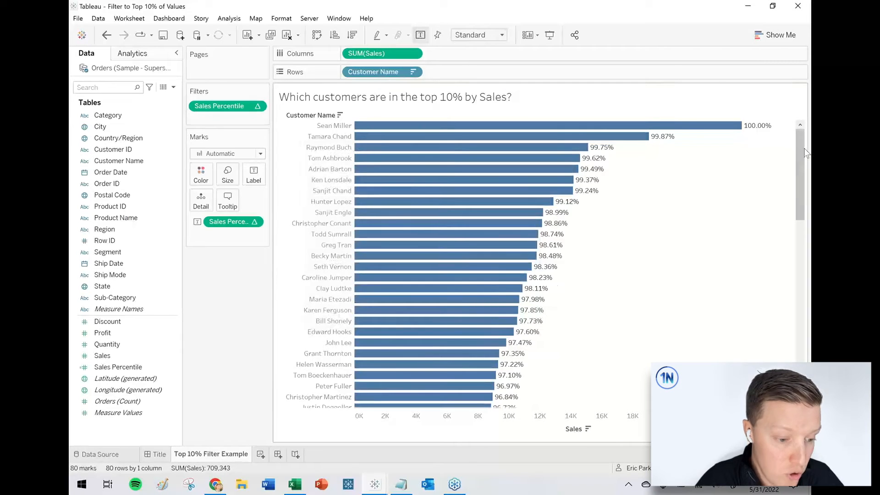
pyautogui.scroll(-3)
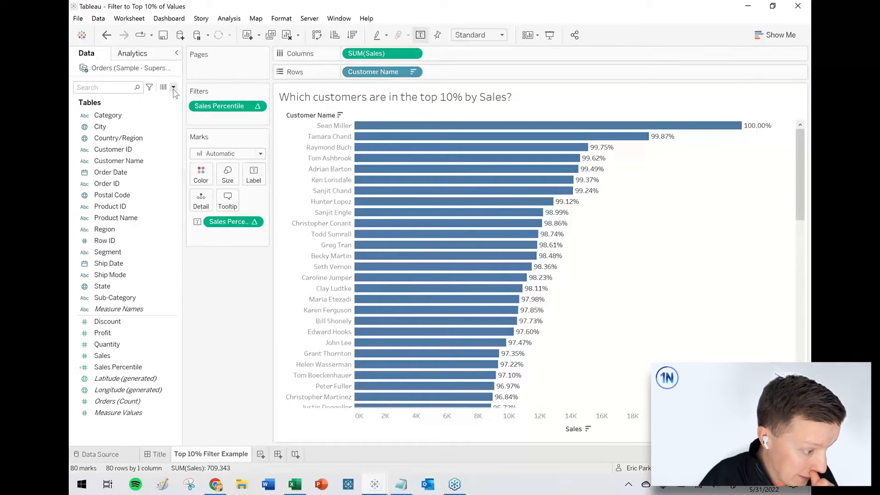
# Step: Start a new parameter named 'Top % of Customers by Sales'
pyautogui.click(173, 88)
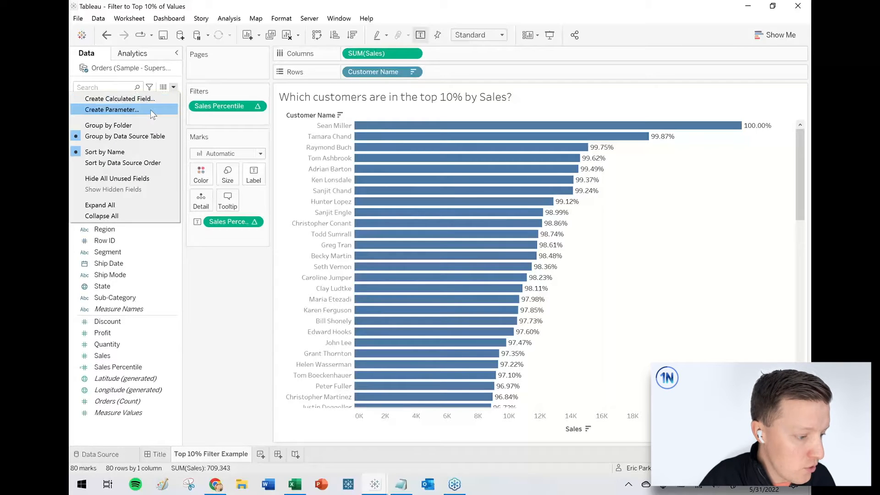
pyautogui.click(111, 109)
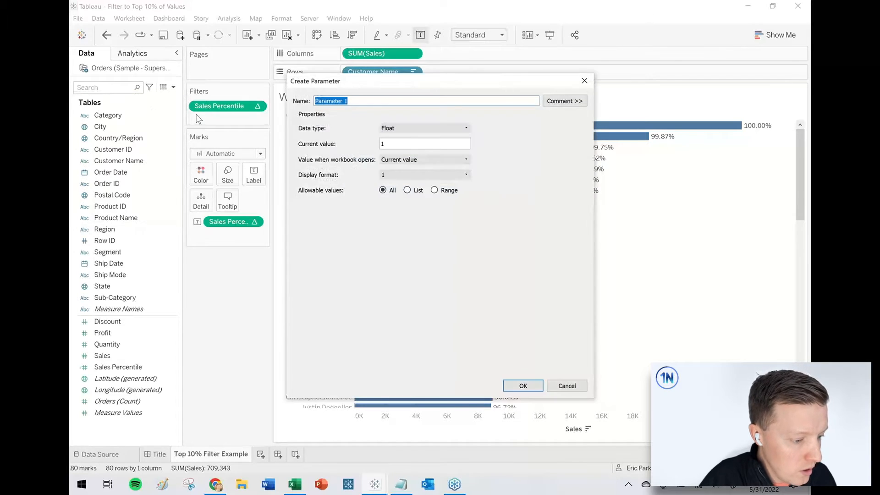
pyautogui.write('Top % of')
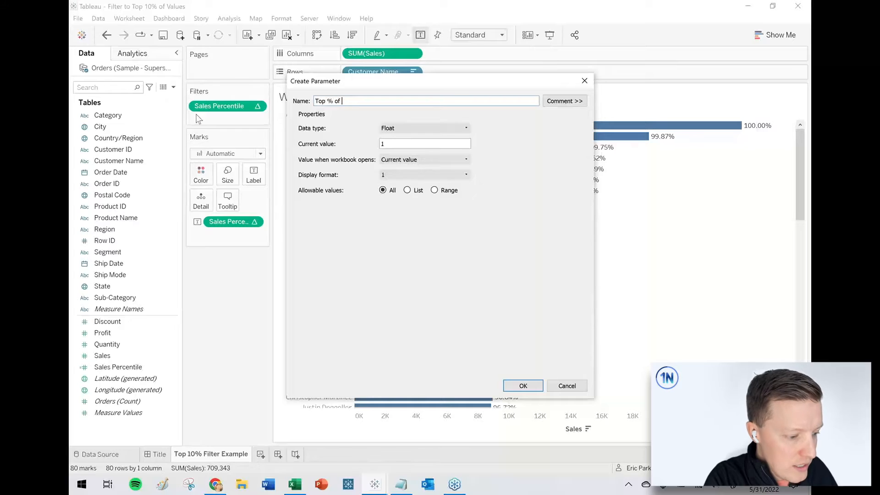
pyautogui.write('Customers')
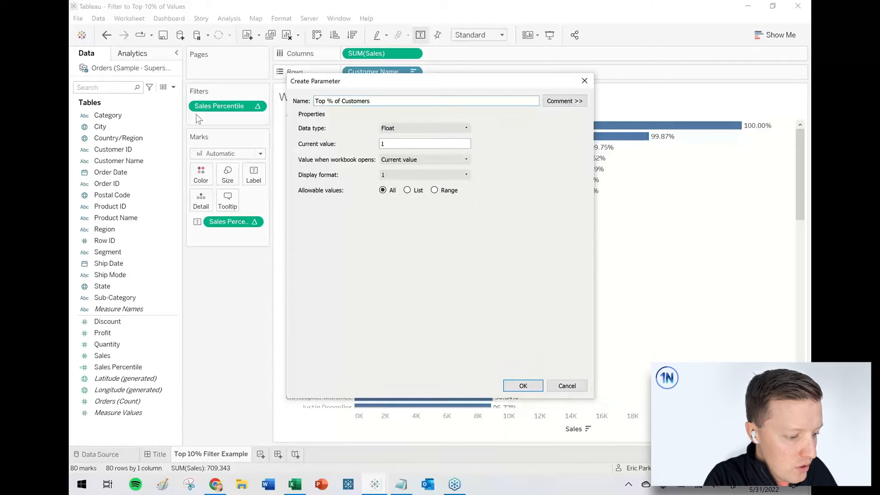
pyautogui.write('by Sales')
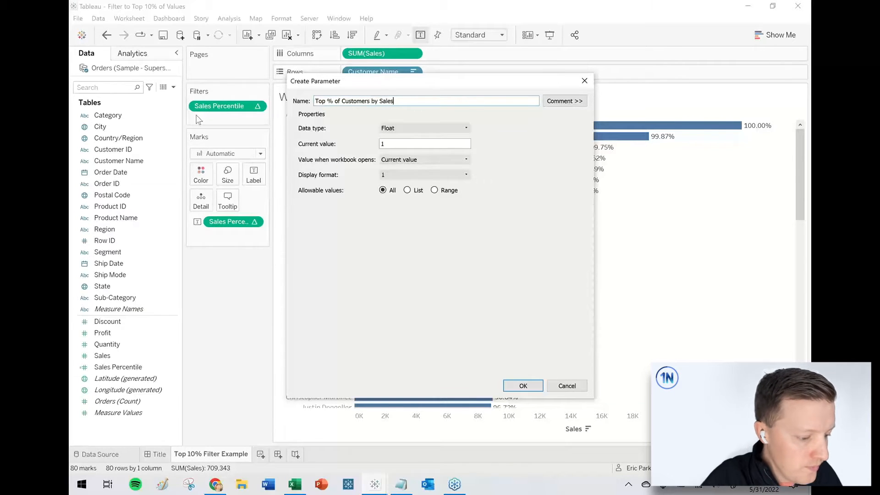
pyautogui.click(423, 128)
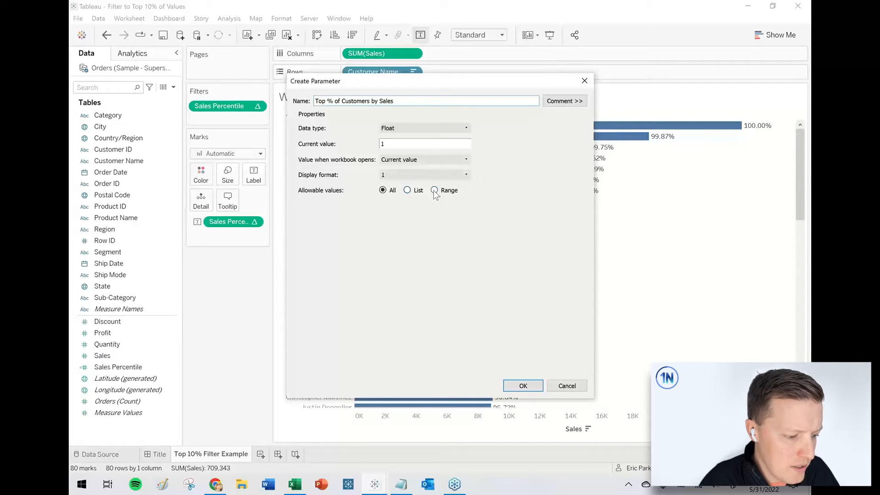
# Step: Give the parameter a range from 0 to 1 with step size 0.01
pyautogui.click(435, 190)
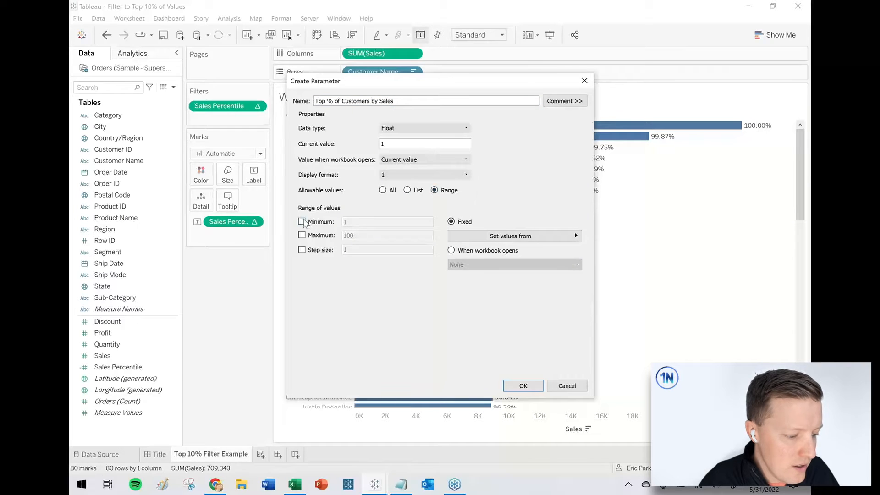
pyautogui.write('0')
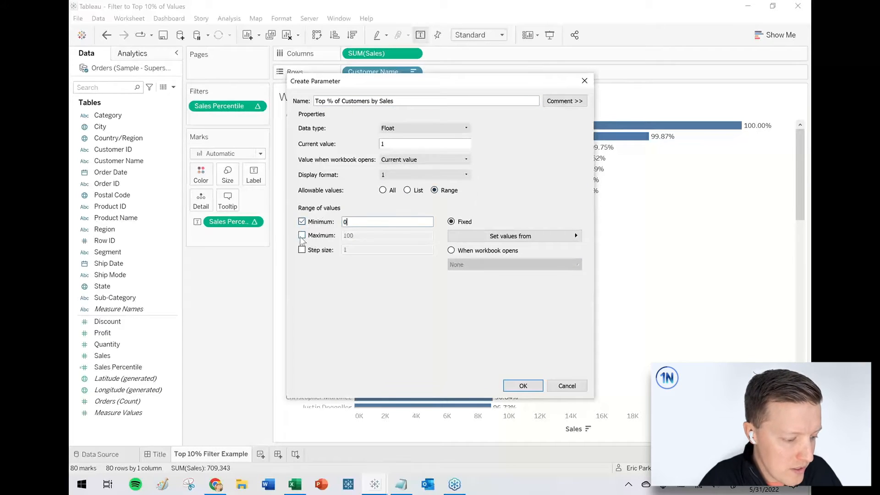
pyautogui.click(302, 235)
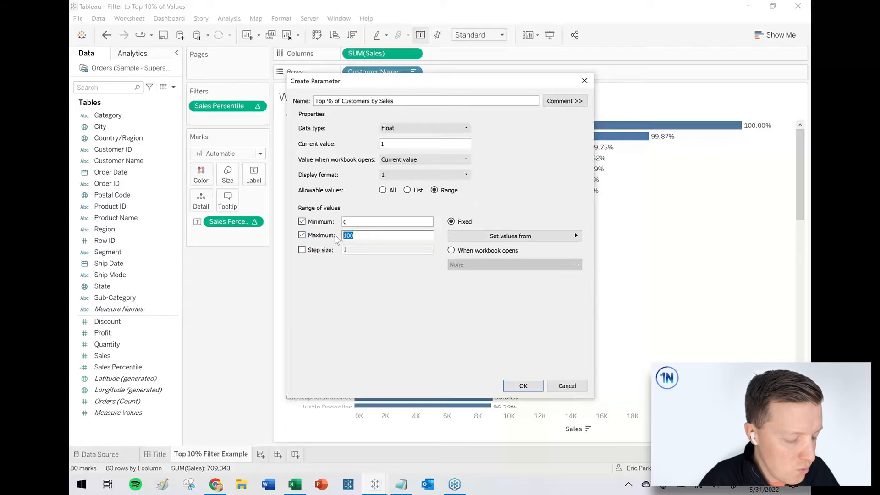
pyautogui.write('1')
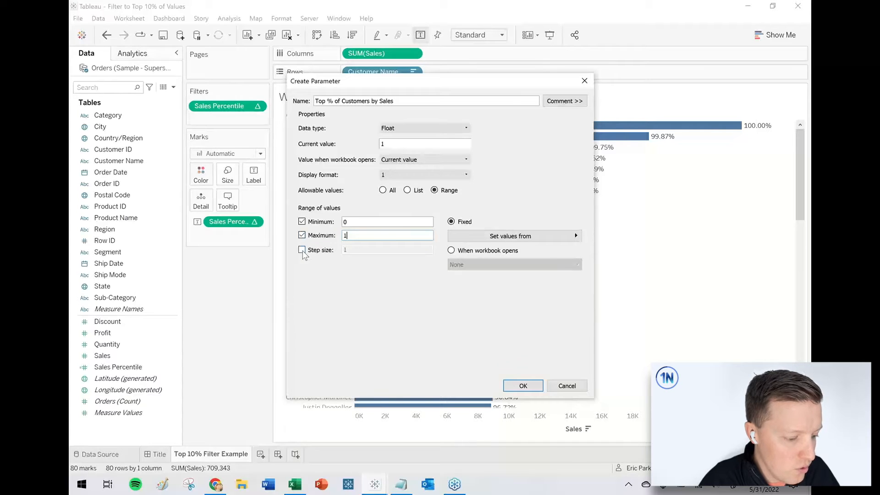
pyautogui.click(302, 249)
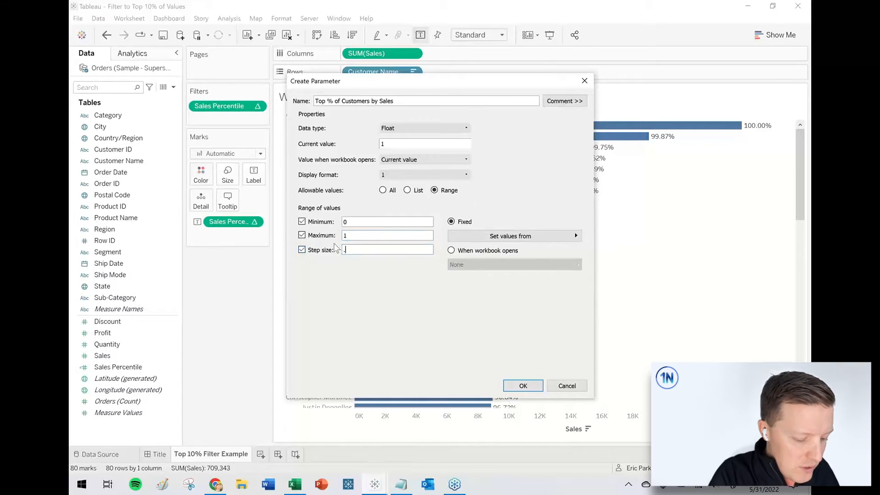
pyautogui.write('.01')
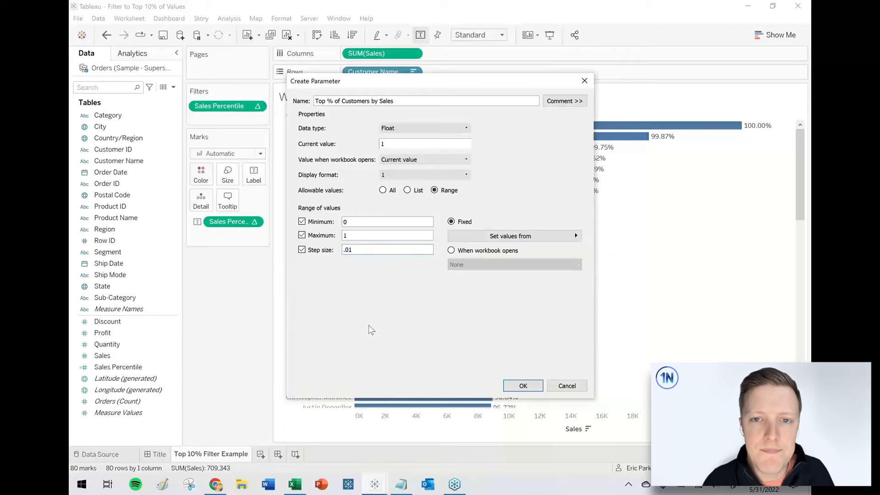
pyautogui.click(386, 249)
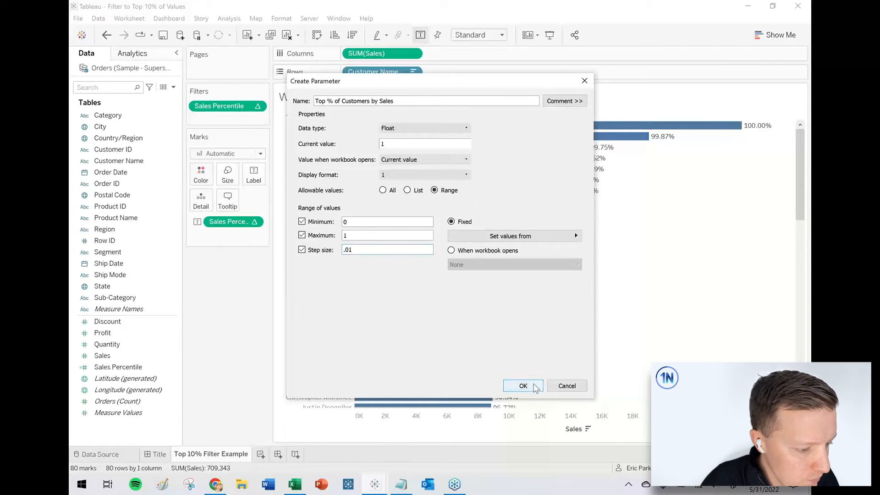
pyautogui.click(522, 386)
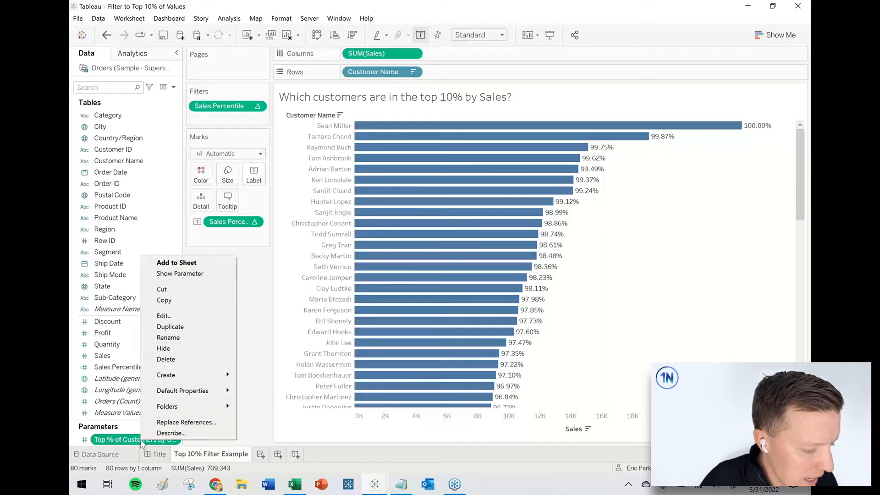
# Step: Show the Top % parameter control, display it as a percentage, and set it to 5%
pyautogui.click(180, 273)
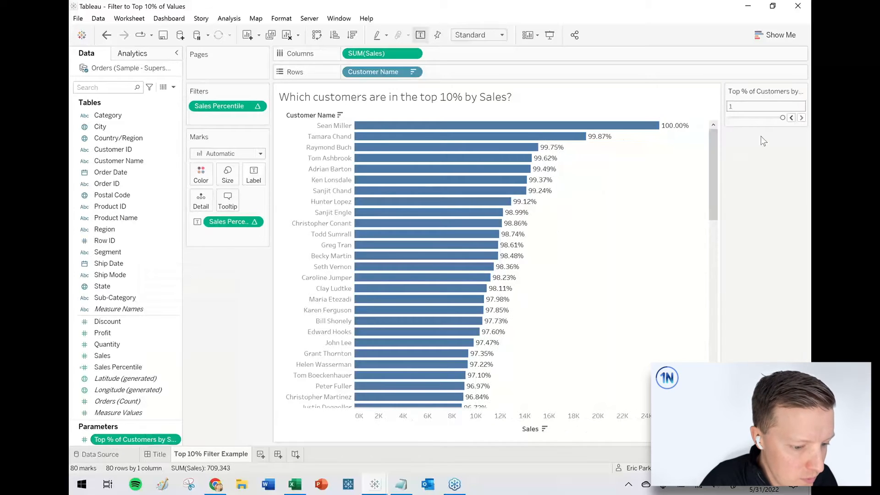
pyautogui.rightClick(134, 439)
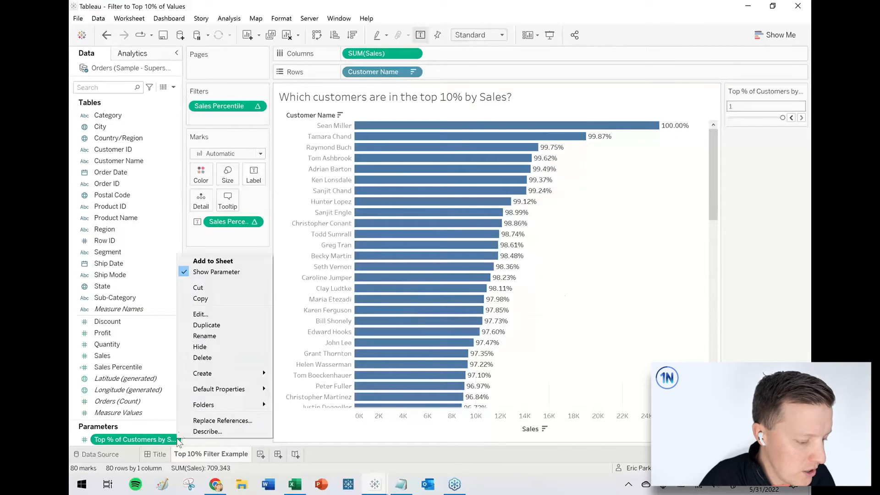
pyautogui.click(200, 314)
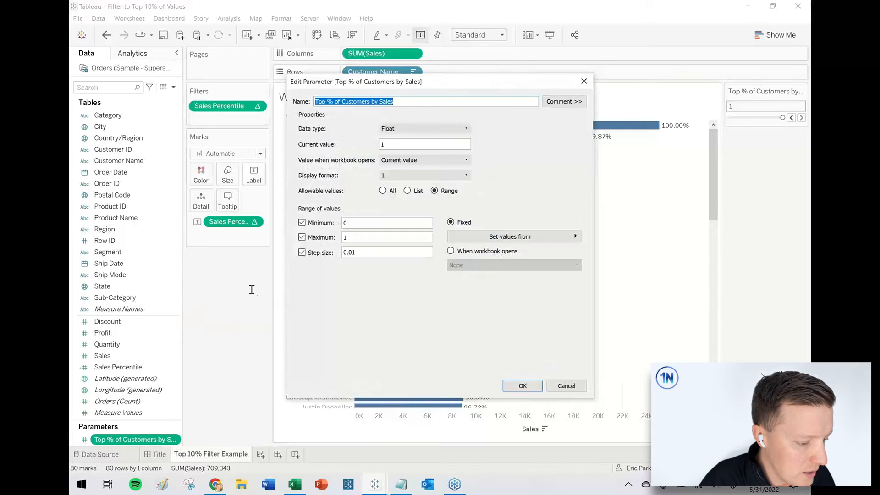
pyautogui.click(465, 175)
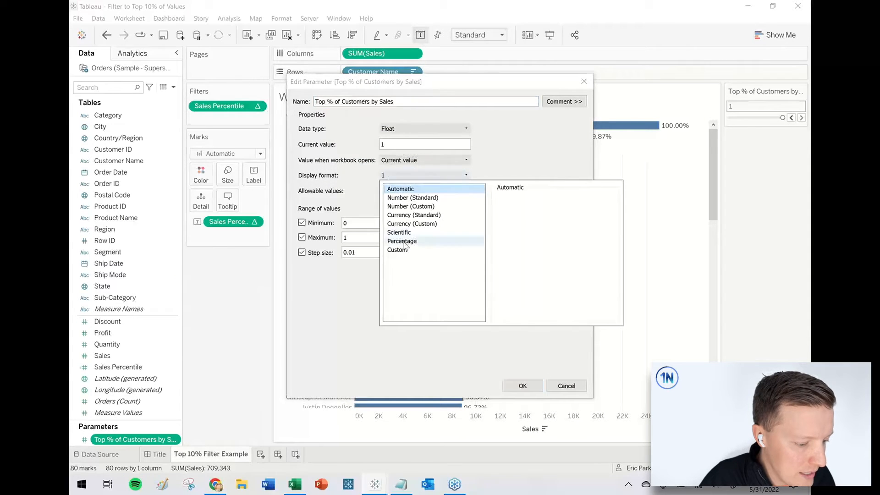
pyautogui.click(402, 241)
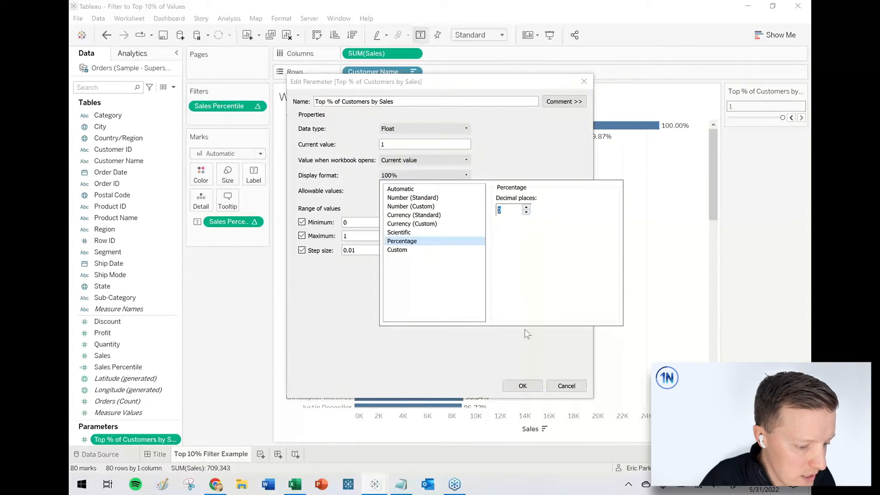
pyautogui.click(521, 385)
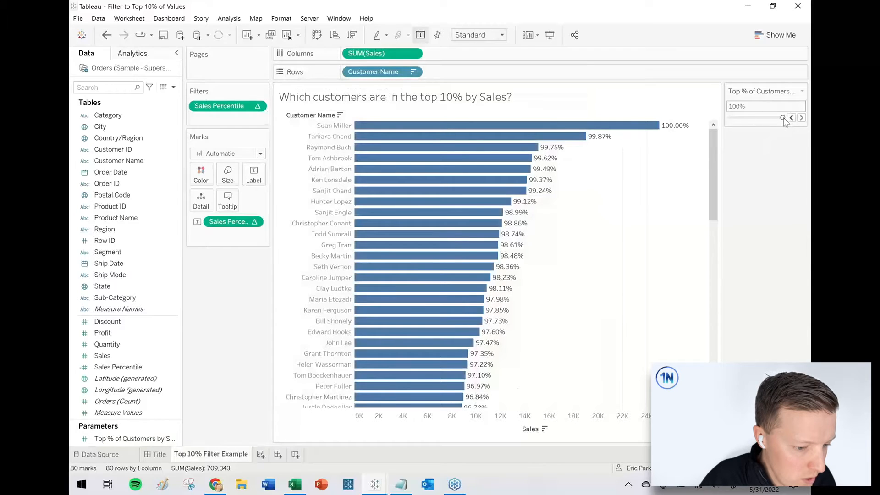
pyautogui.moveTo(783, 117); pyautogui.dragTo(733, 117)
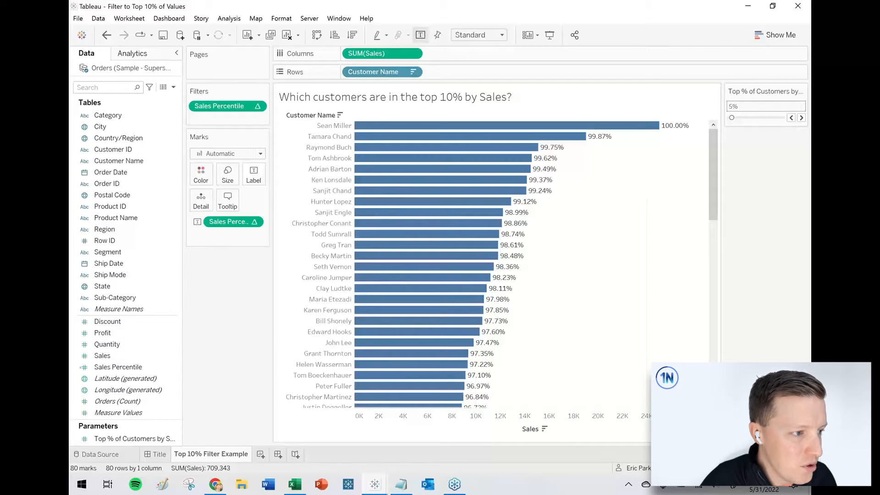
# Step: Duplicate Sales Percentile as 'Sales Percentile Filter' with RANK_PERCENTILE(SUM([Sales])) >= (1 - [Top % of Customers by Sales])
pyautogui.click(118, 366)
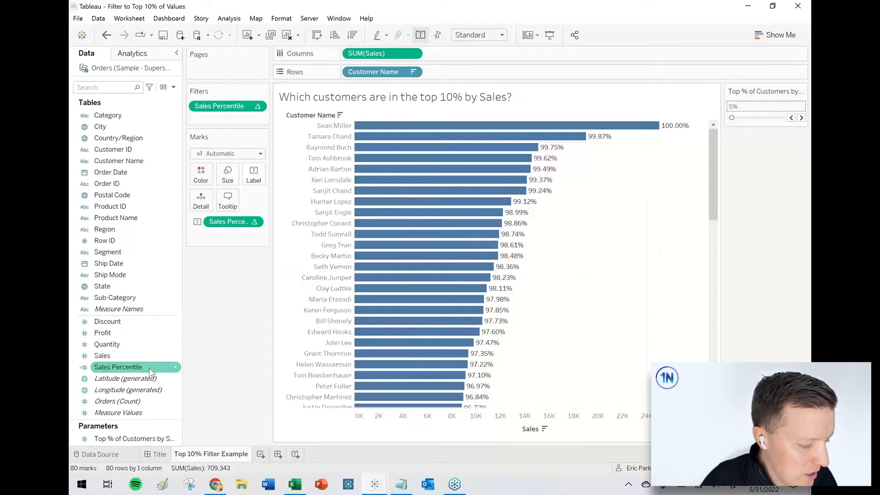
pyautogui.rightClick(118, 367)
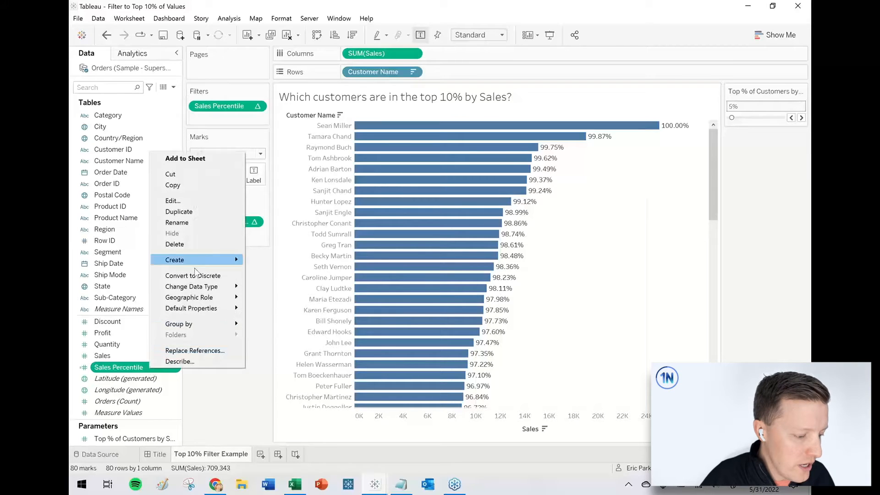
pyautogui.moveTo(202, 212)
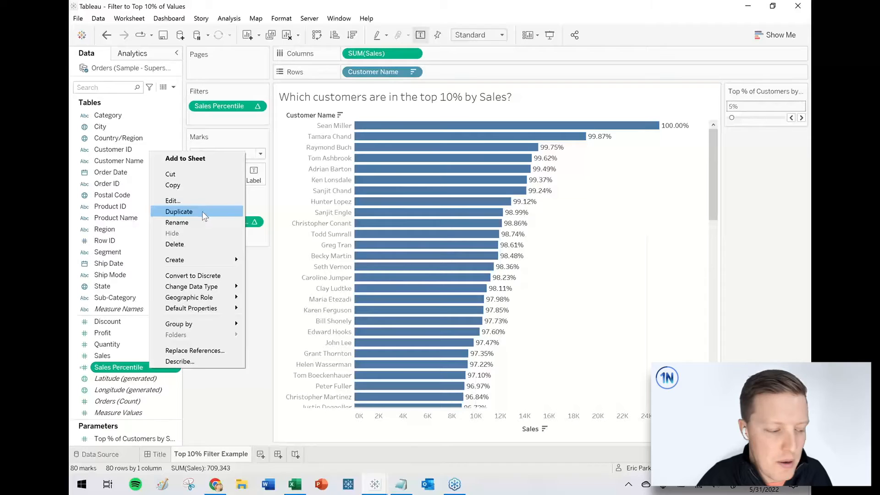
pyautogui.click(179, 212)
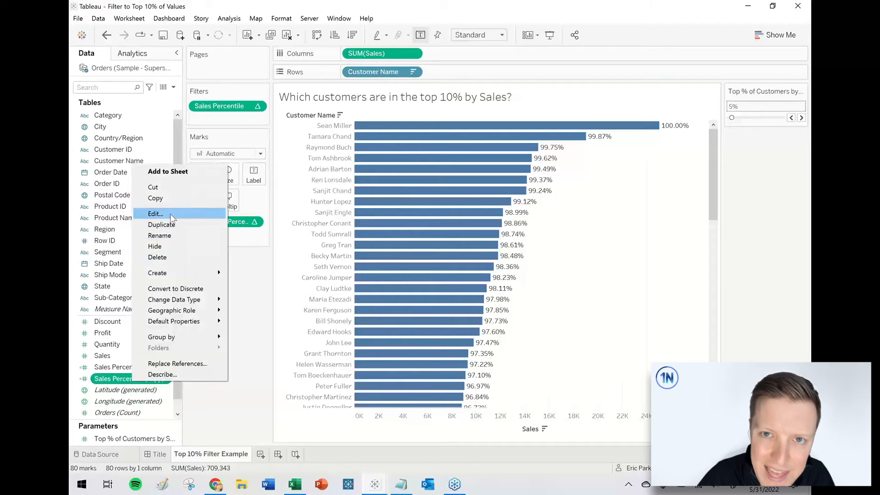
pyautogui.click(155, 214)
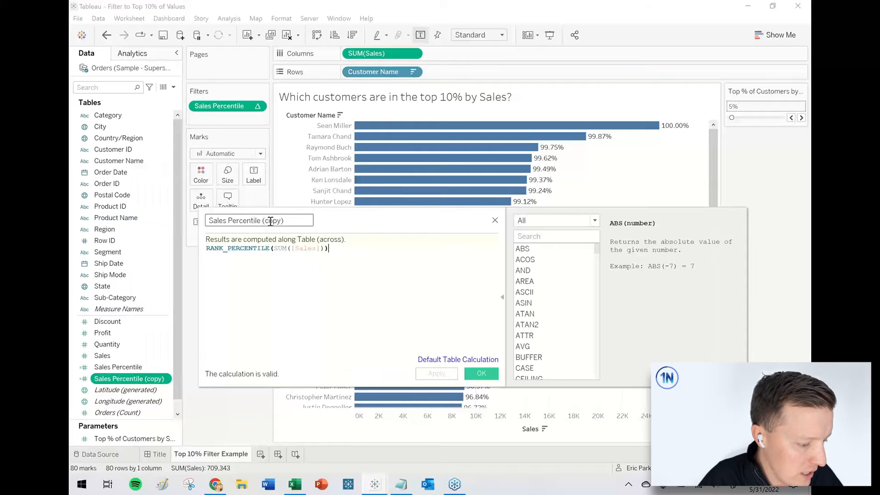
pyautogui.write('Sales Percentile Filter')
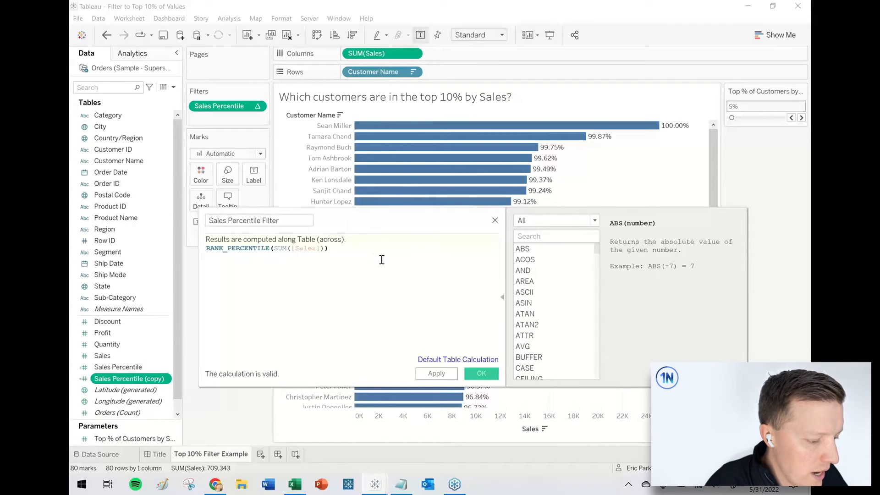
pyautogui.write('>')
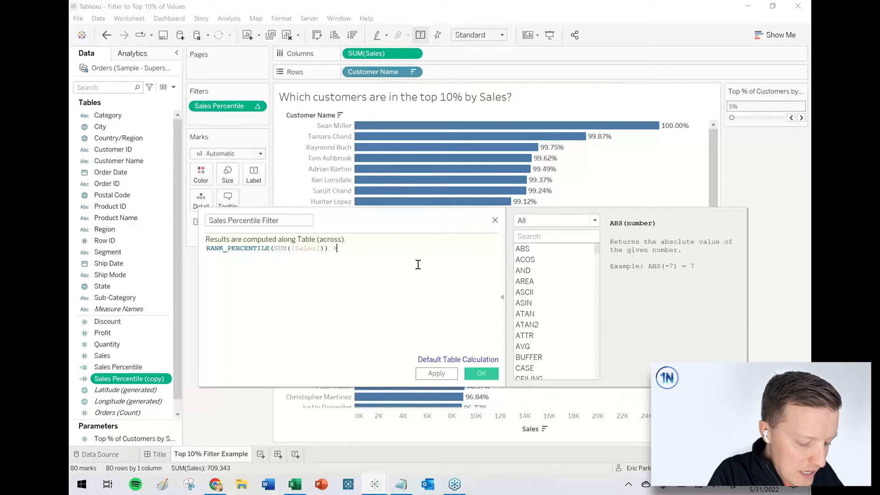
pyautogui.write('= (1 -')
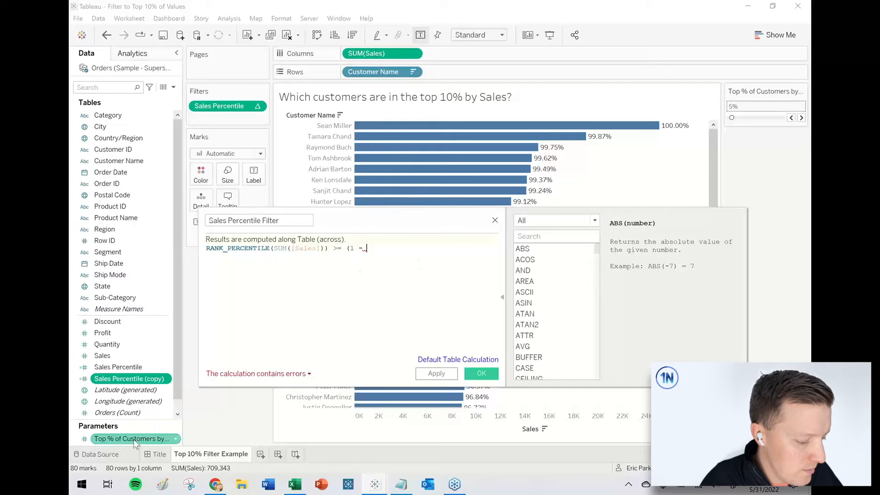
pyautogui.write('[Top % of Customers by Sales]')
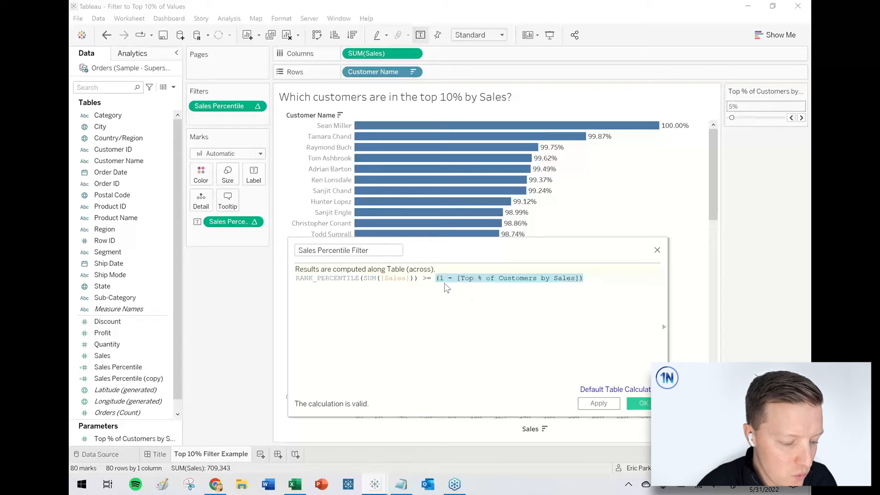
pyautogui.click(484, 292)
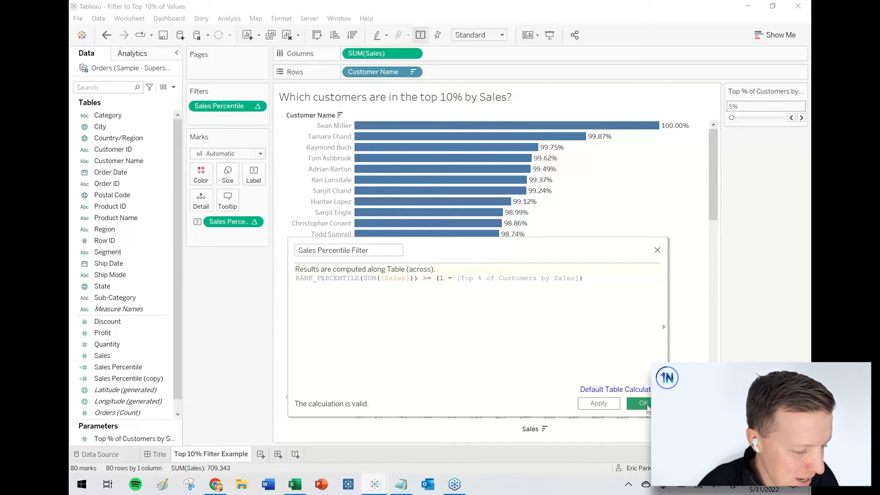
# Step: Save Sales Percentile Filter, add it to Rows, and scroll to where True becomes False
pyautogui.click(639, 403)
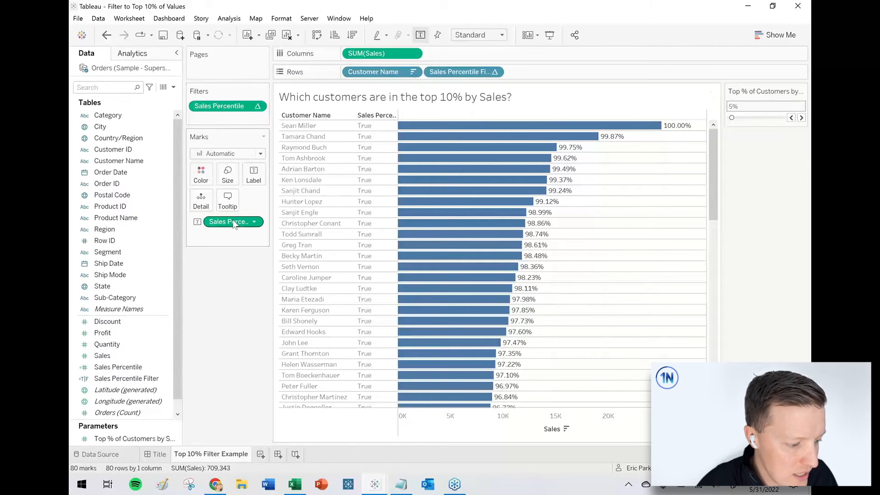
pyautogui.moveTo(460, 72)
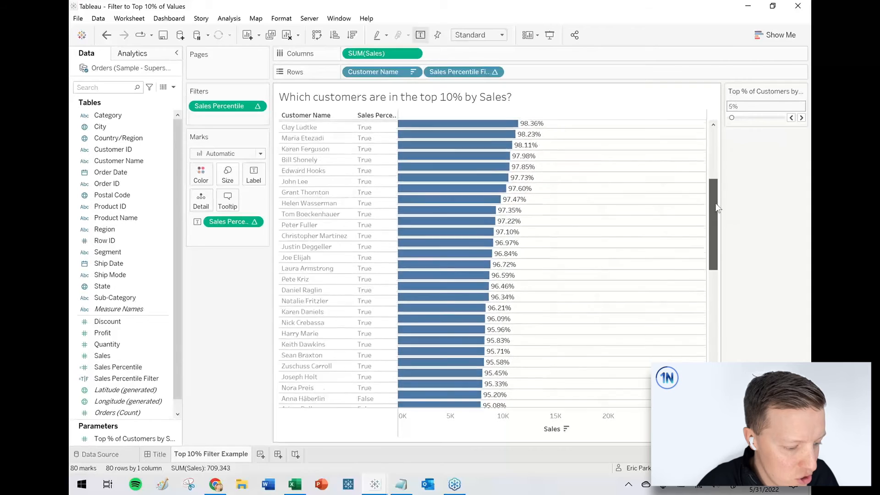
pyautogui.scroll(-3)
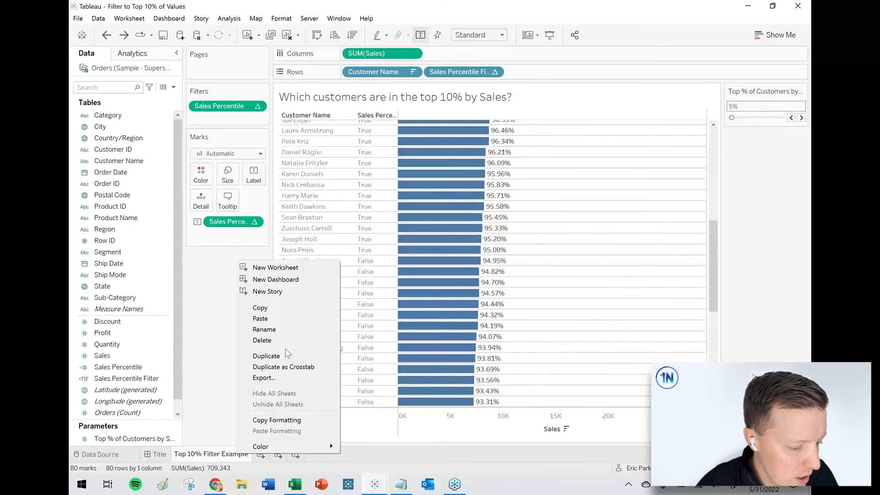
# Step: Duplicate the sheet, filter Sales Percentile Filter to True (16 customers), and open the title
pyautogui.click(266, 355)
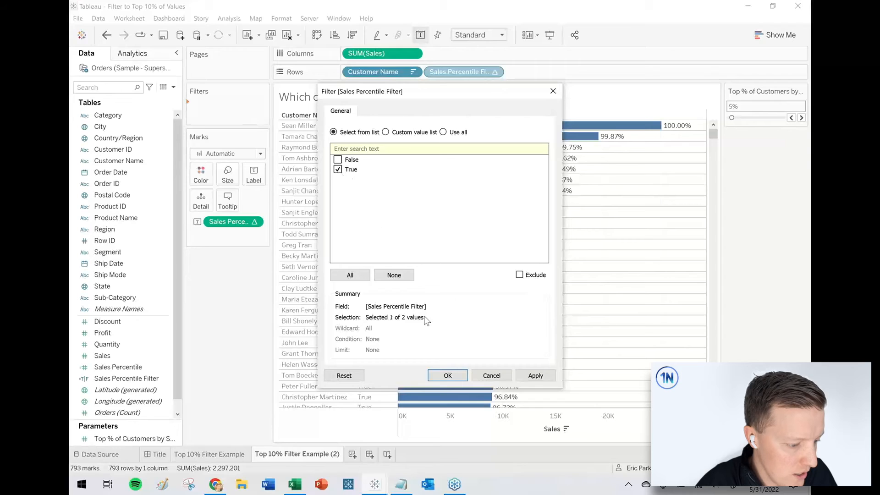
pyautogui.click(448, 375)
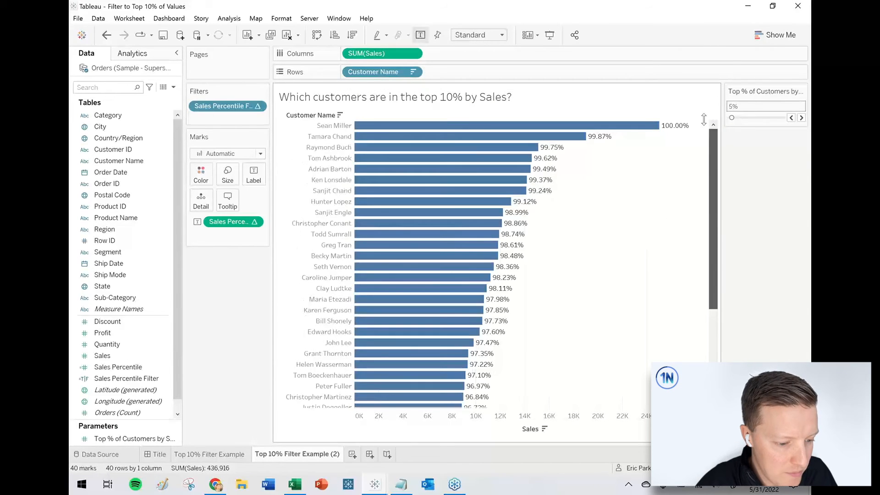
pyautogui.click(791, 118)
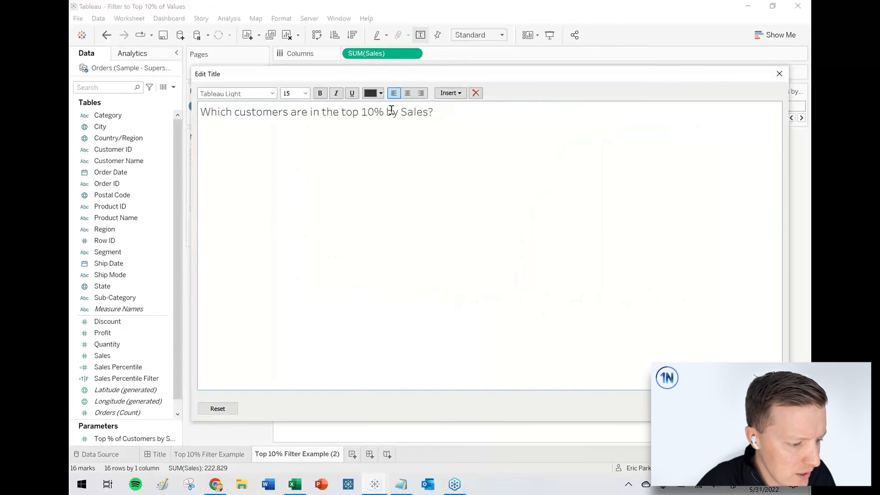
# Step: Replace the title's fixed 10% with the Top % of Customers by Sales parameter, then step it up
pyautogui.doubleClick(371, 112)
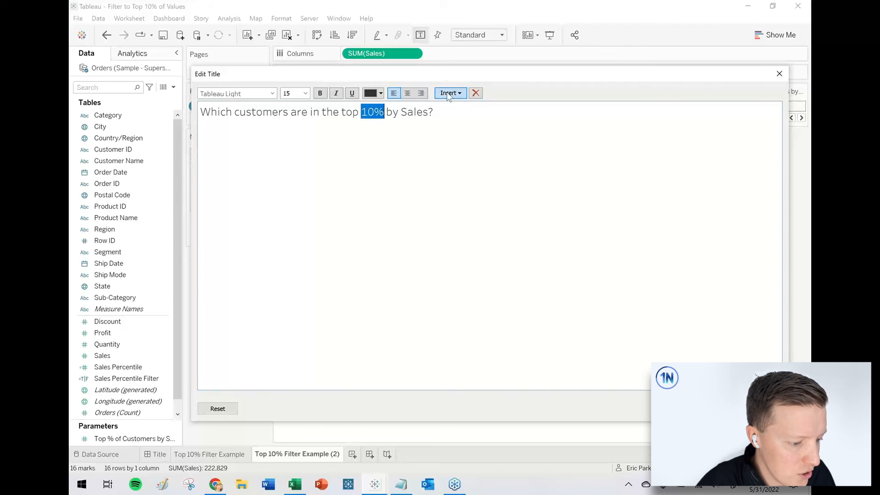
pyautogui.click(450, 92)
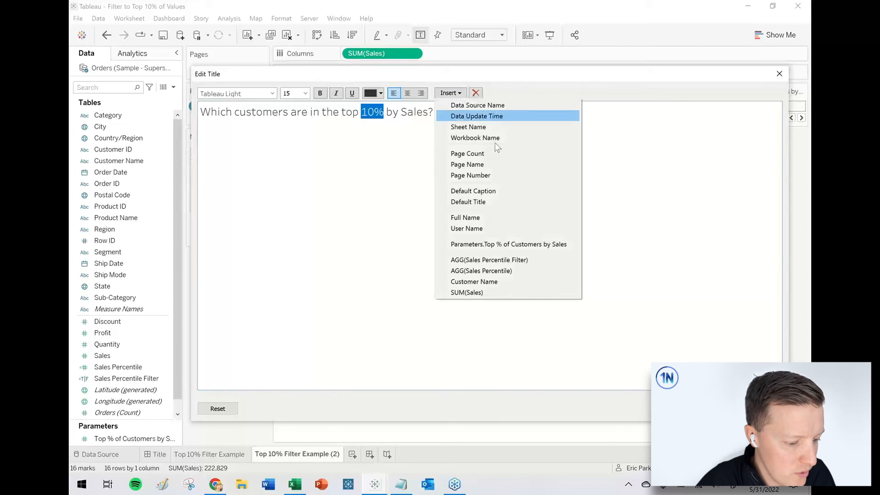
pyautogui.moveTo(497, 247)
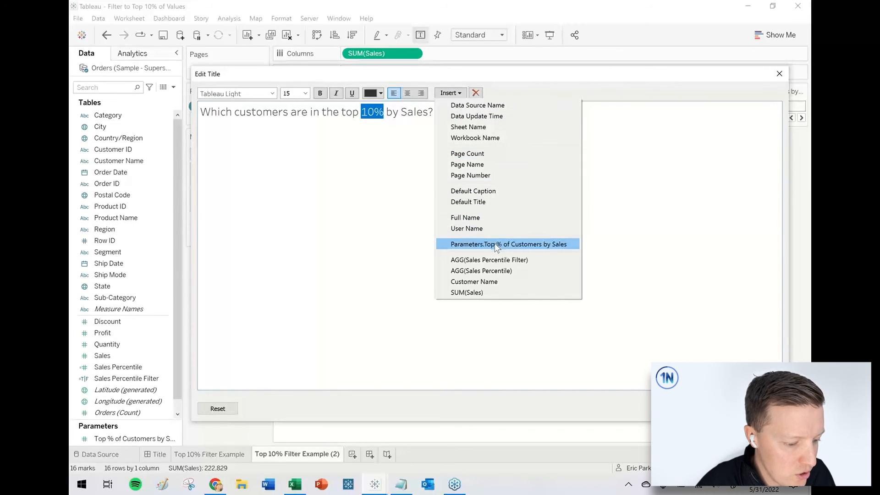
pyautogui.click(508, 243)
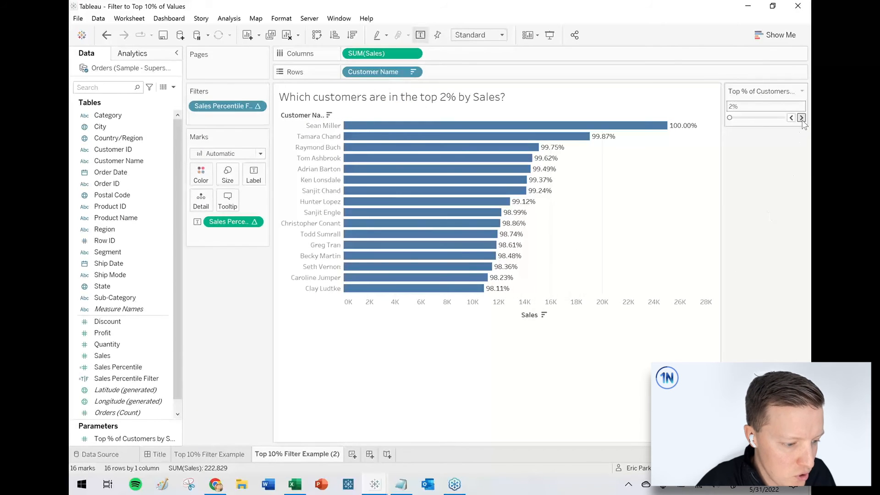
pyautogui.click(801, 118)
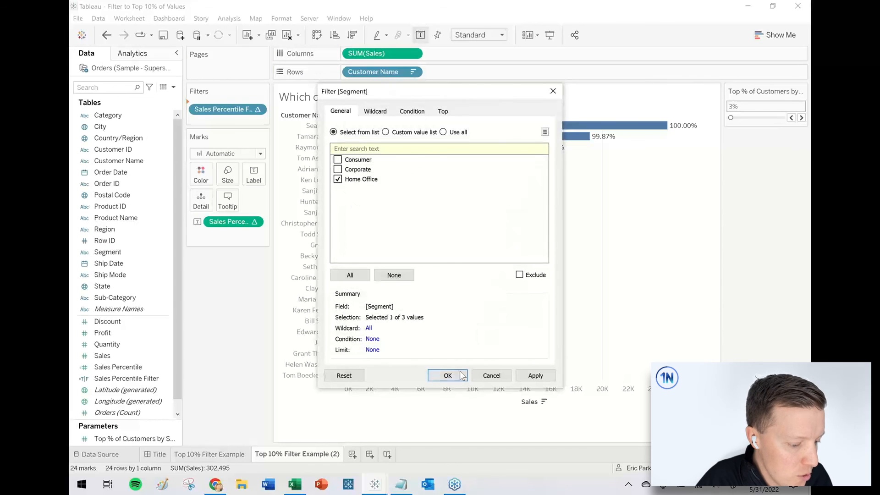
# Step: Apply the Segment filter keeping only Home Office, leaving five top-3% customers
pyautogui.click(448, 375)
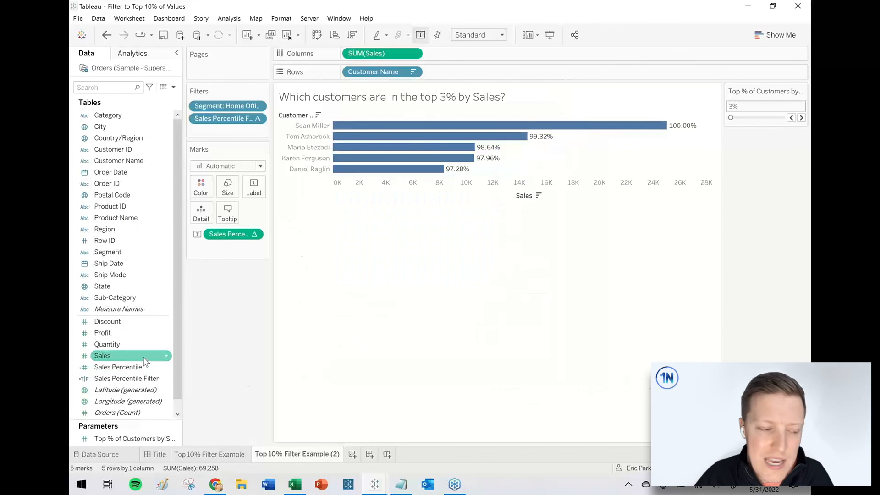